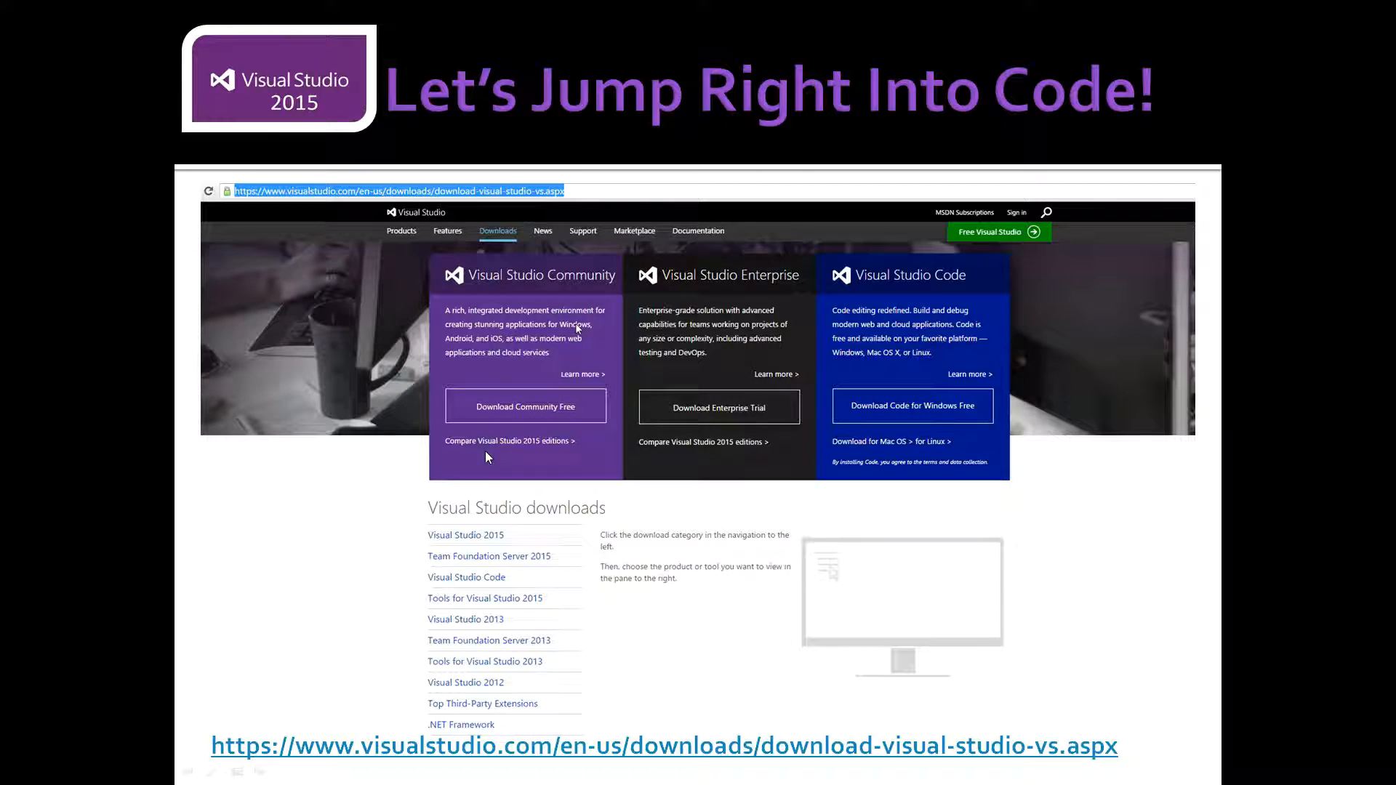
mouse_move(550, 686)
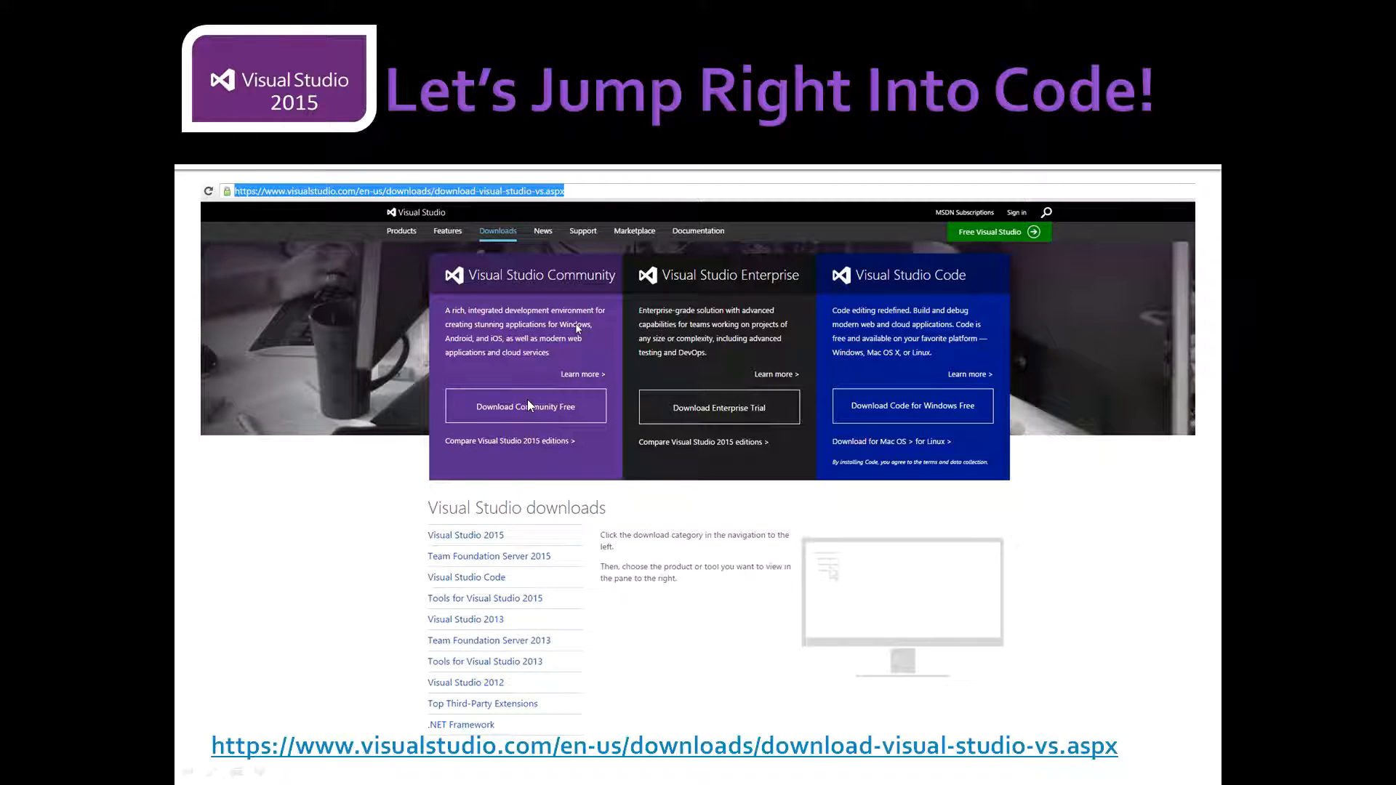
mouse_move(543, 267)
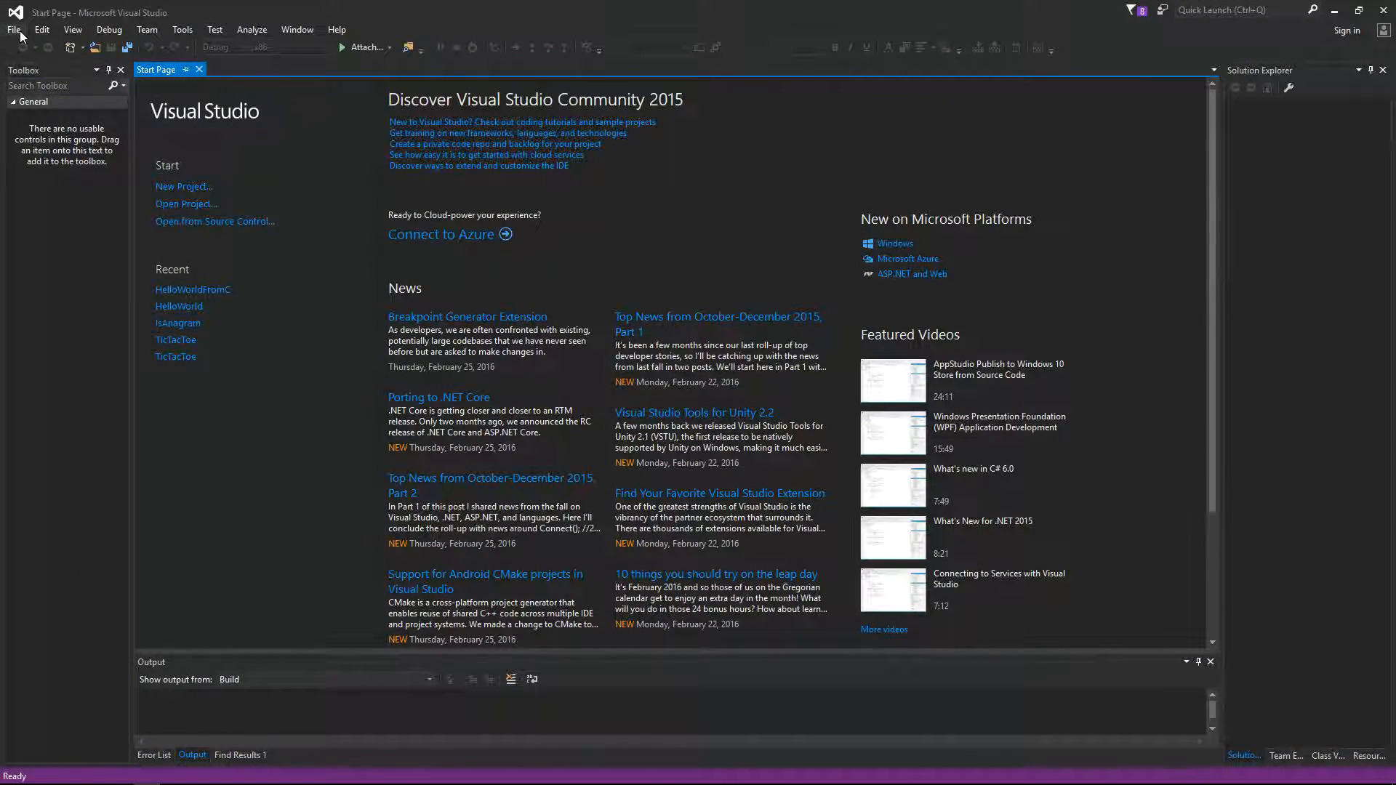
Create a Visual C++ Win32 Console Application project named HelloWorld
click(13, 29)
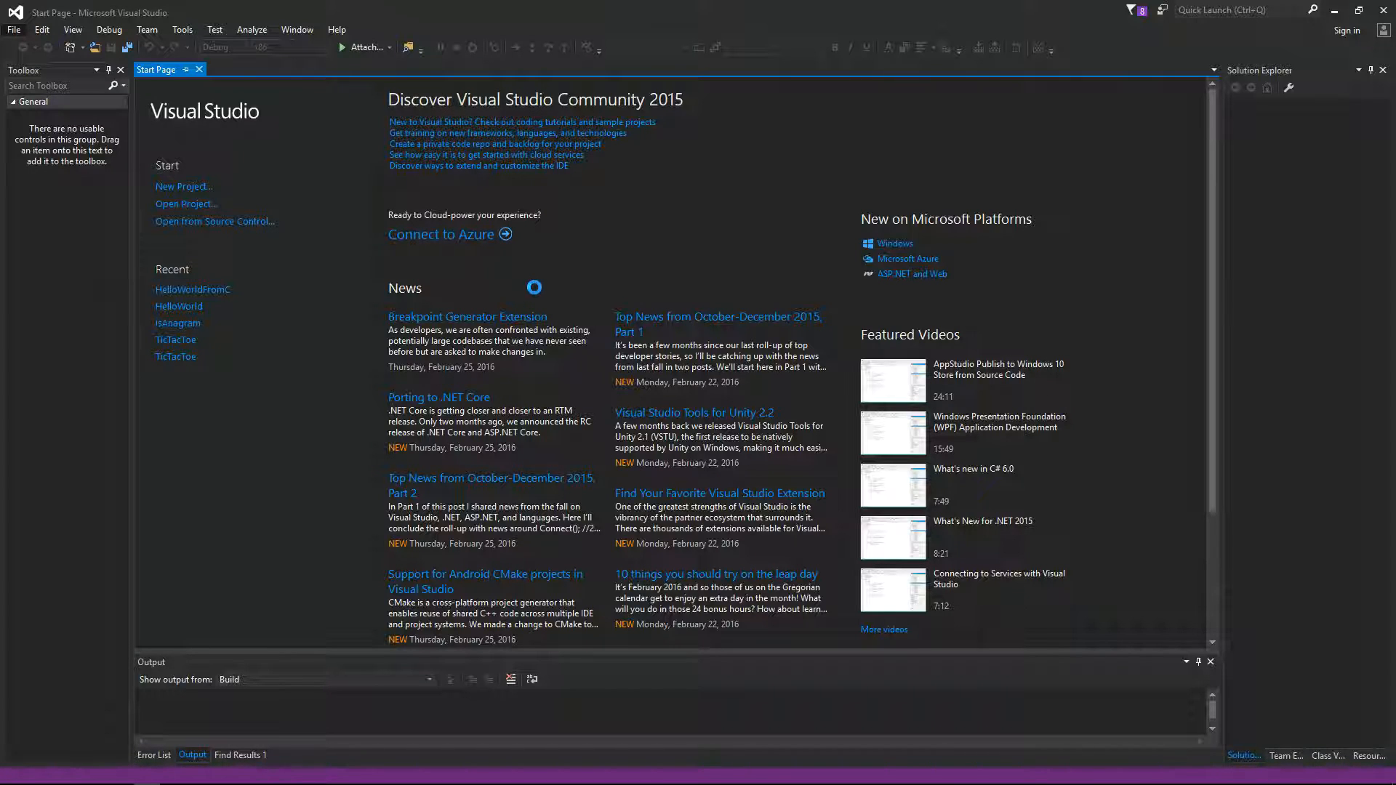
click(184, 187)
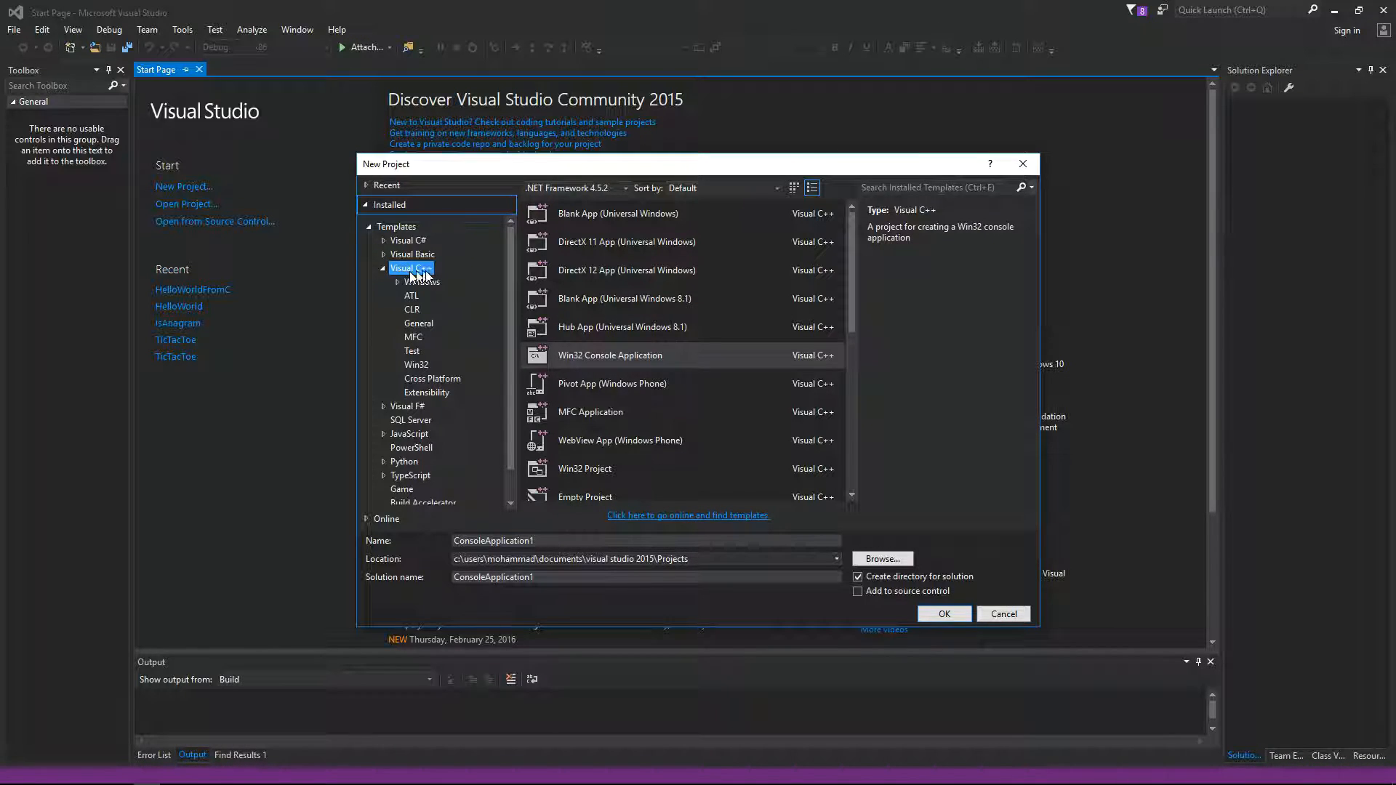
mouse_move(597, 365)
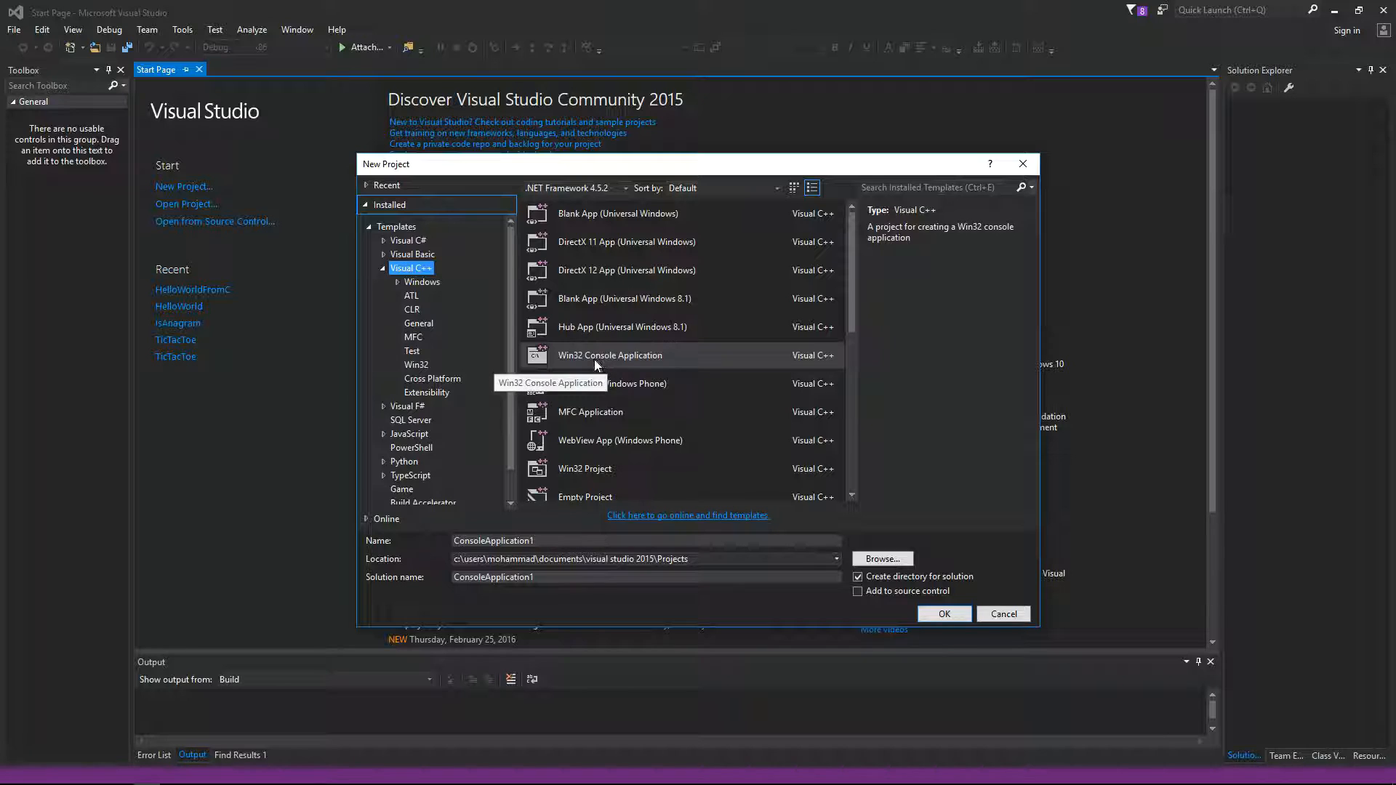
click(610, 356)
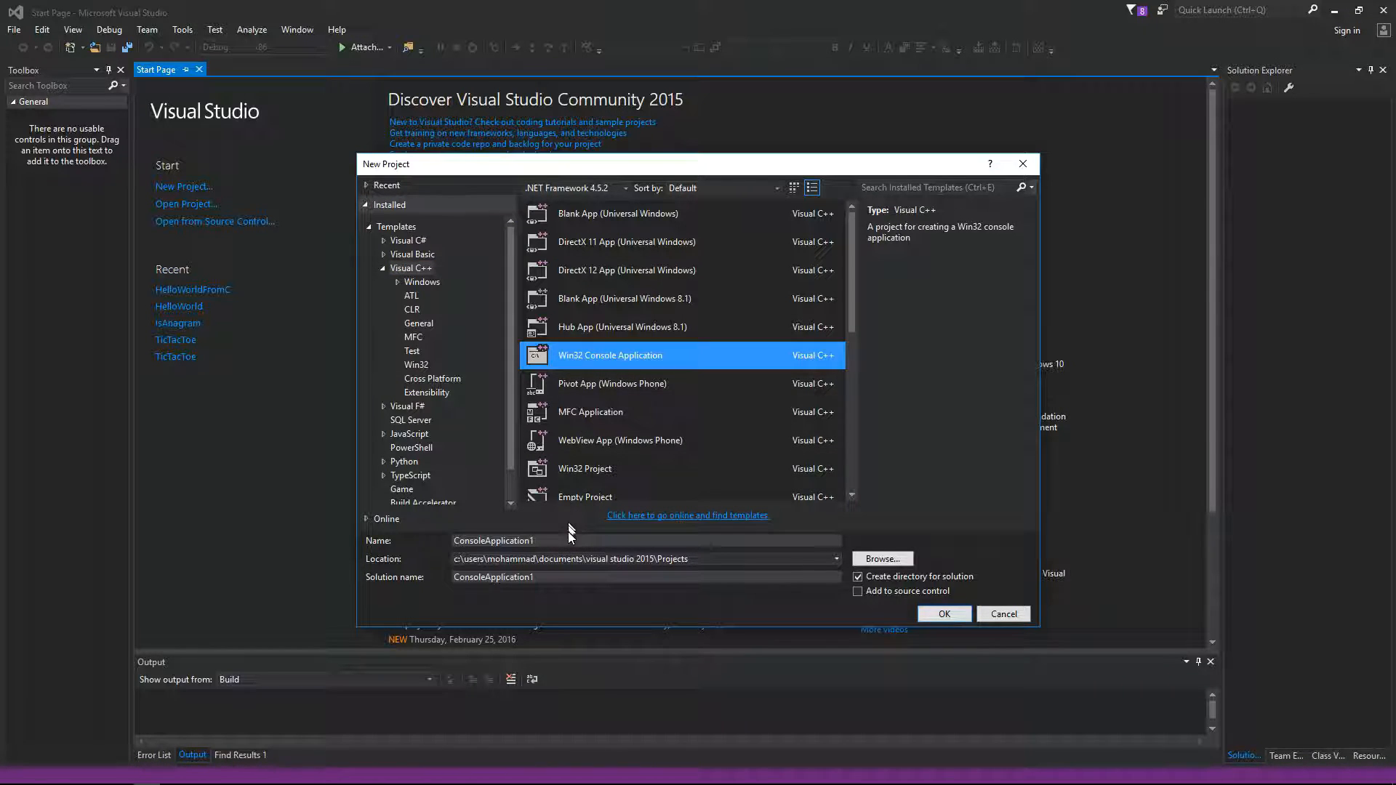
click(565, 541)
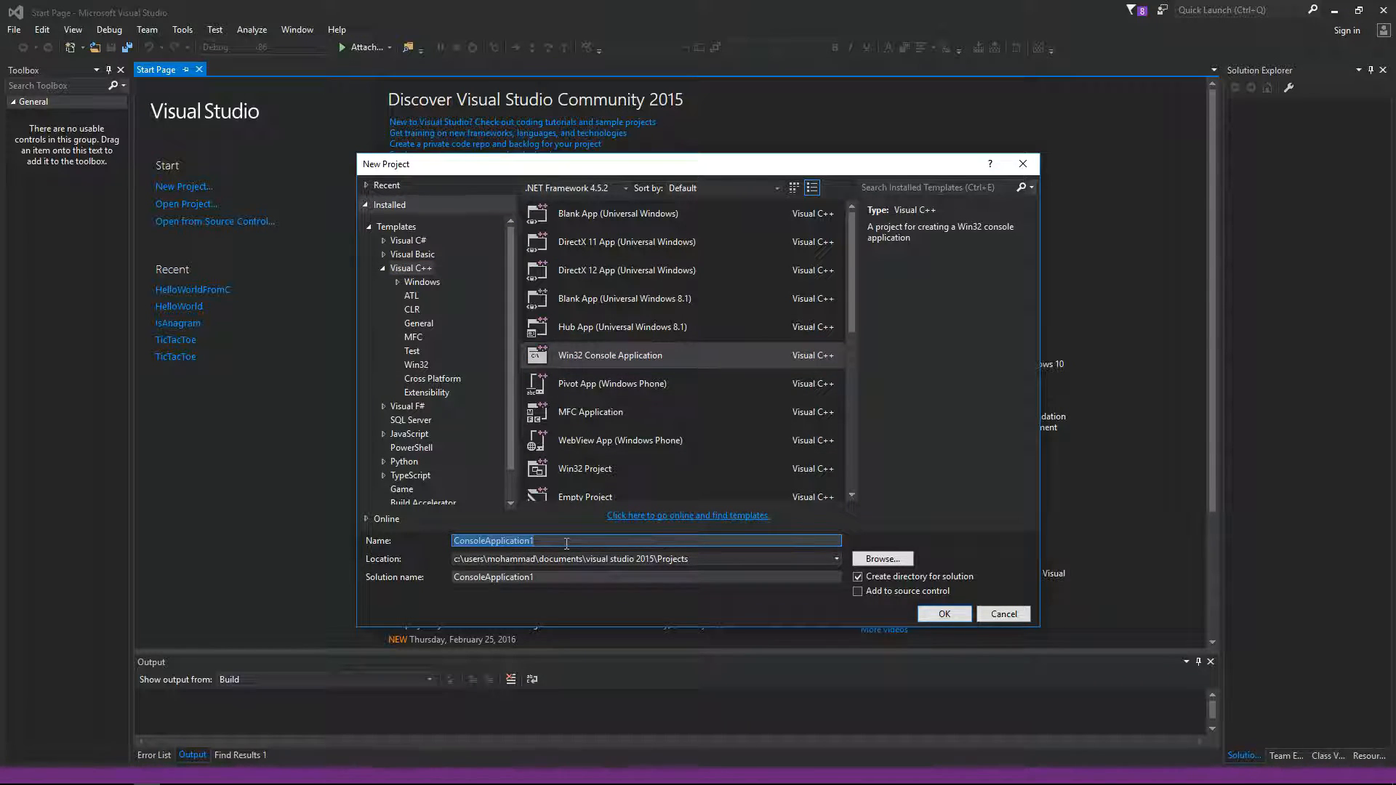
text(HelloWorld)
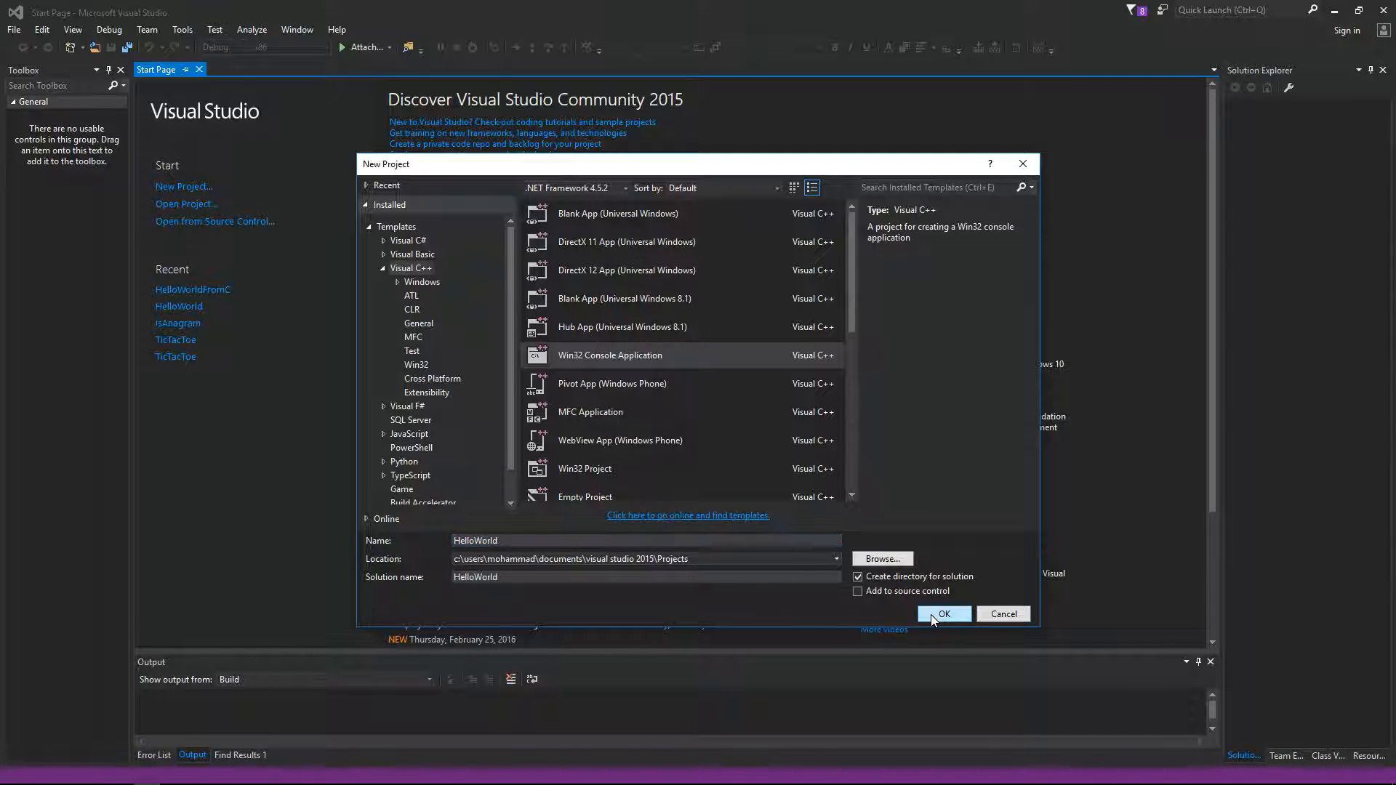
click(943, 614)
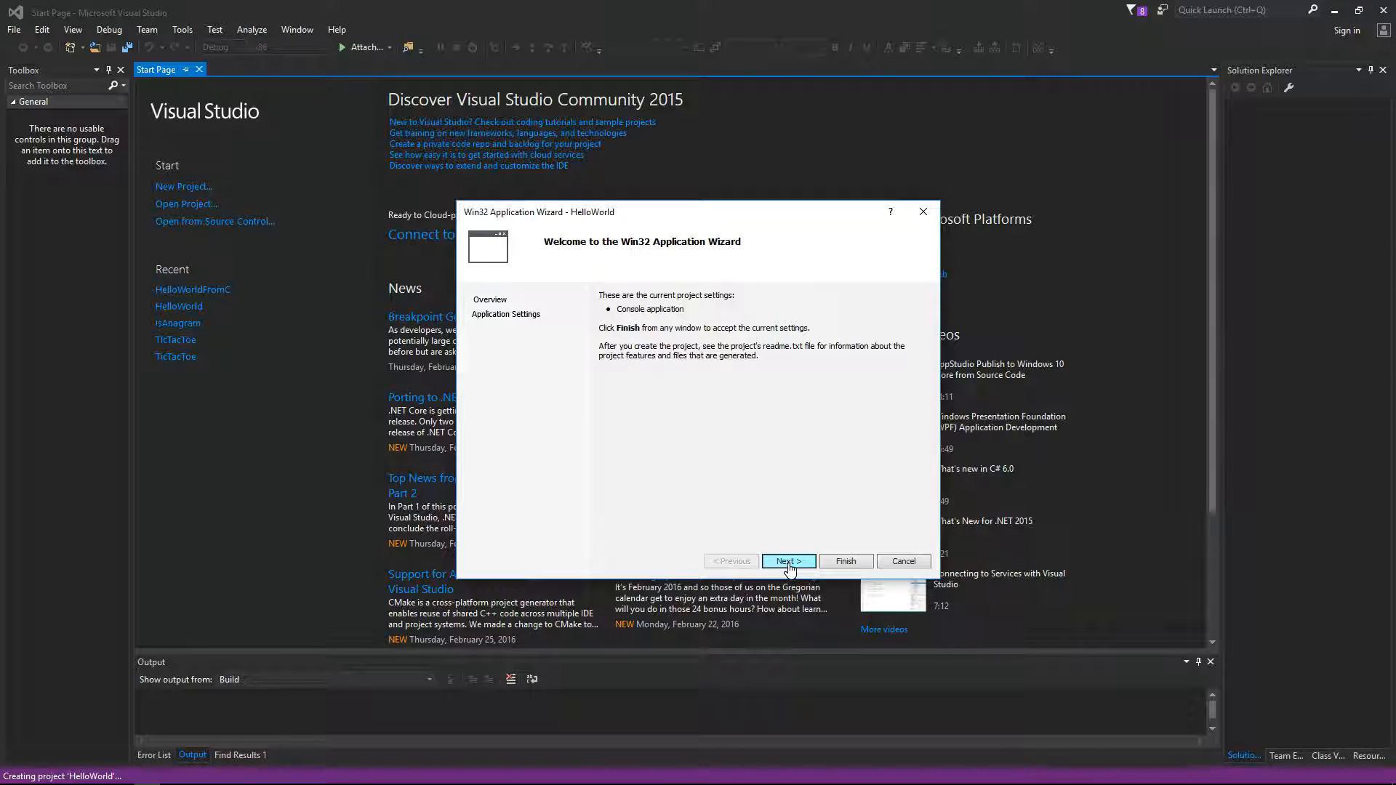
Finish the Win32 Application Wizard with the Empty project option ticked
click(787, 561)
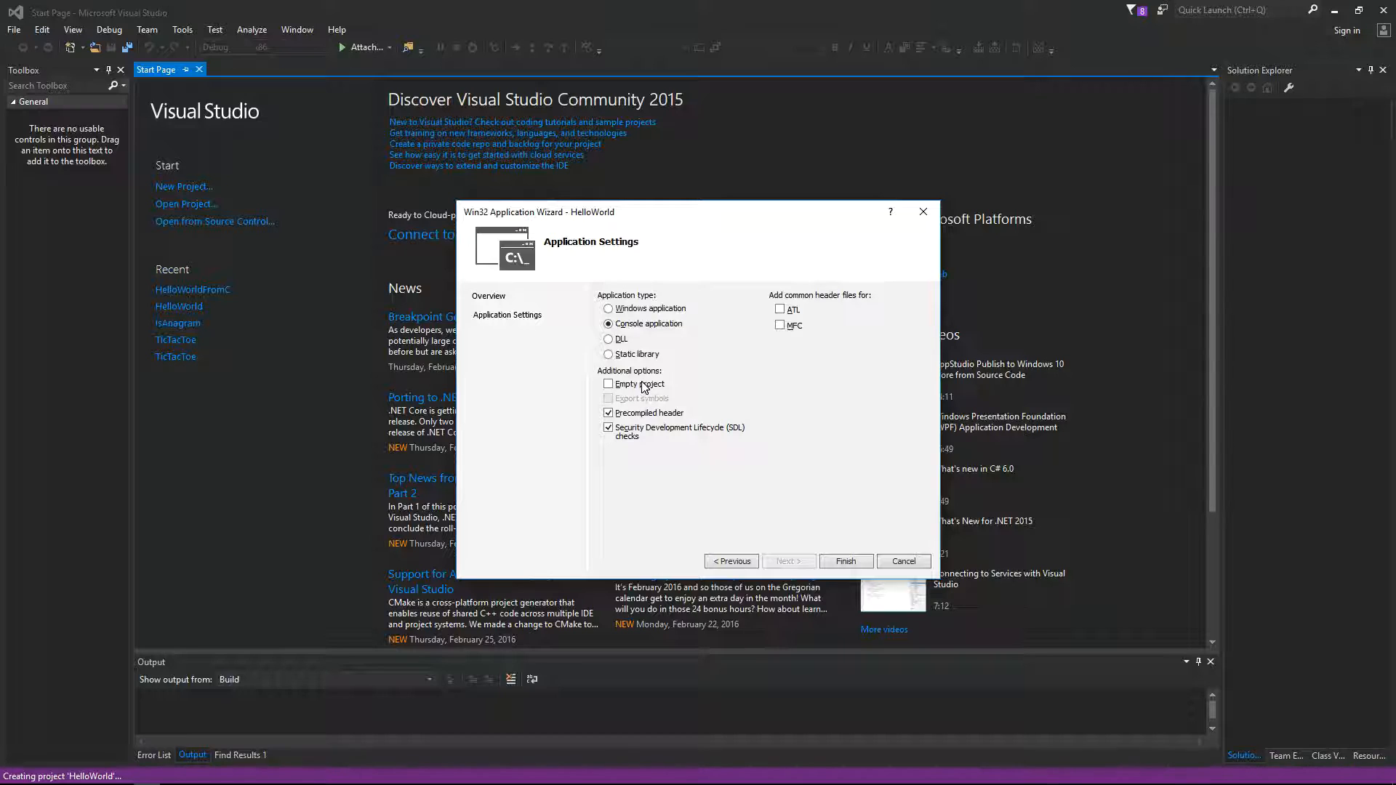
click(608, 383)
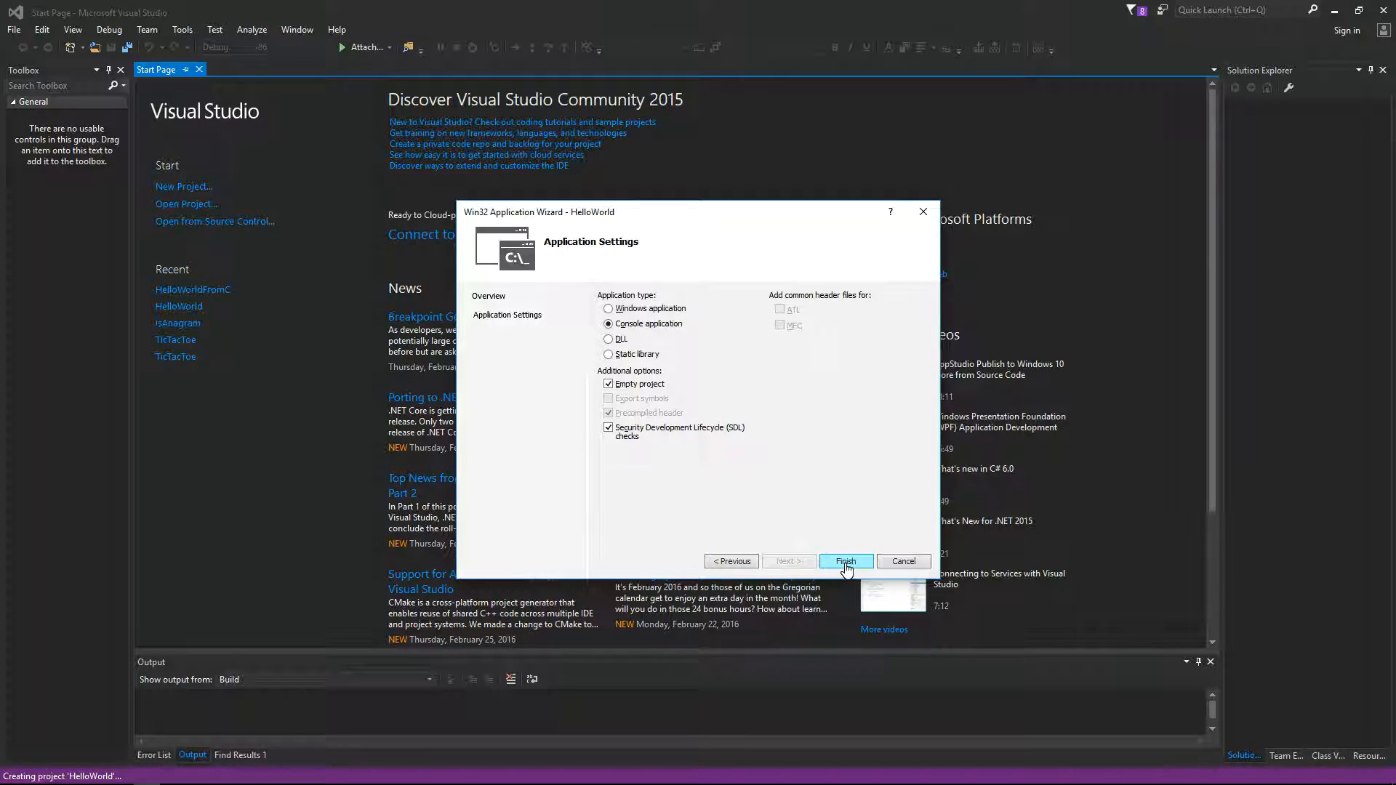
click(845, 561)
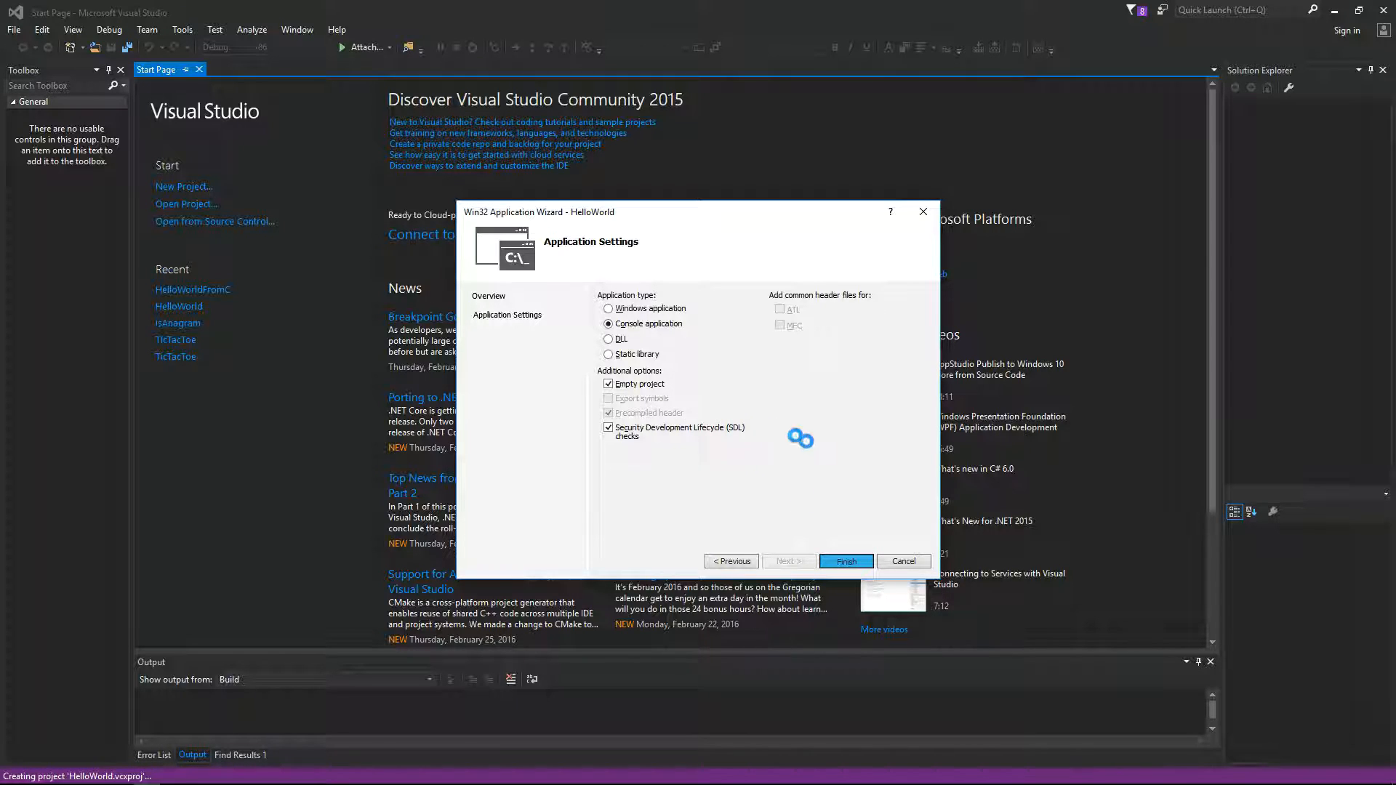
click(844, 561)
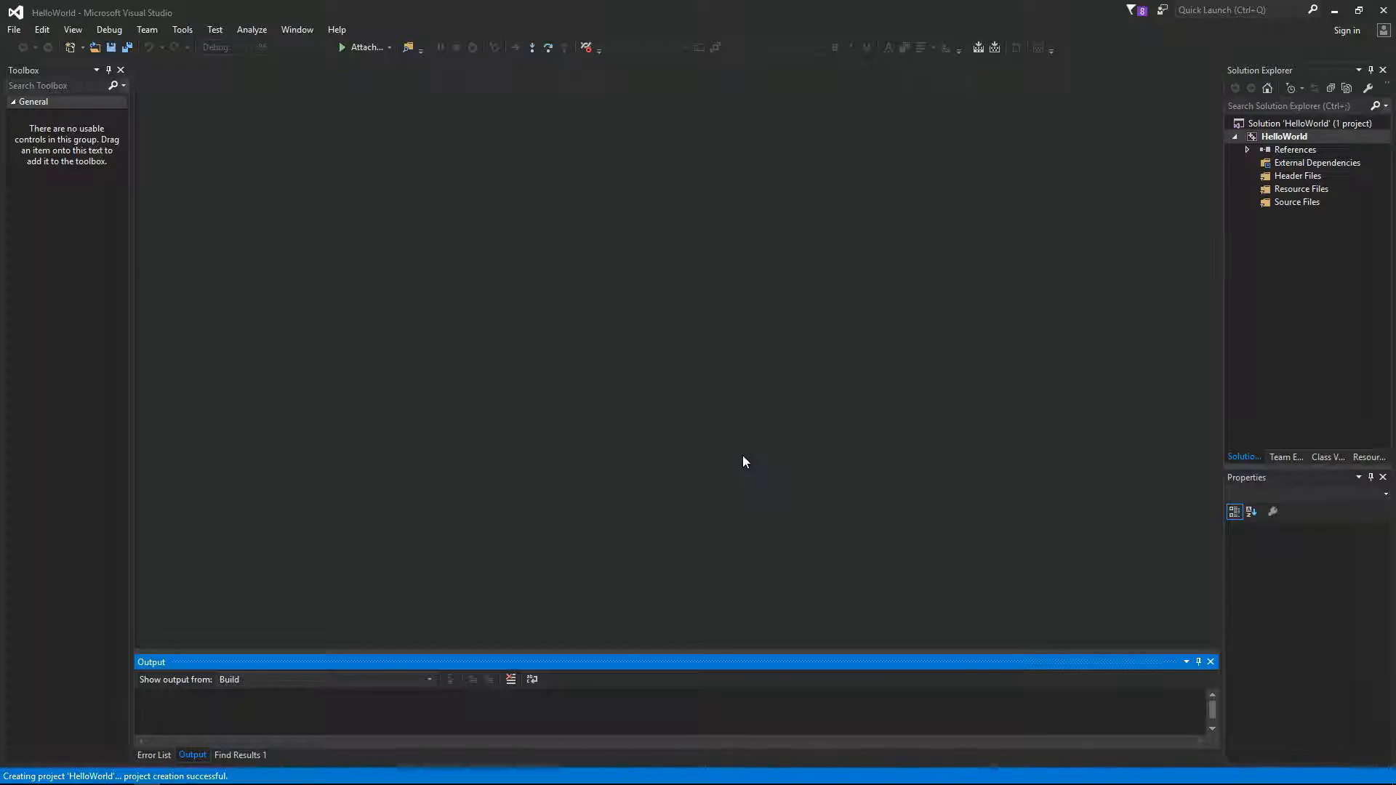
Add a new file named Hello.c under the Source Files folder
click(1284, 136)
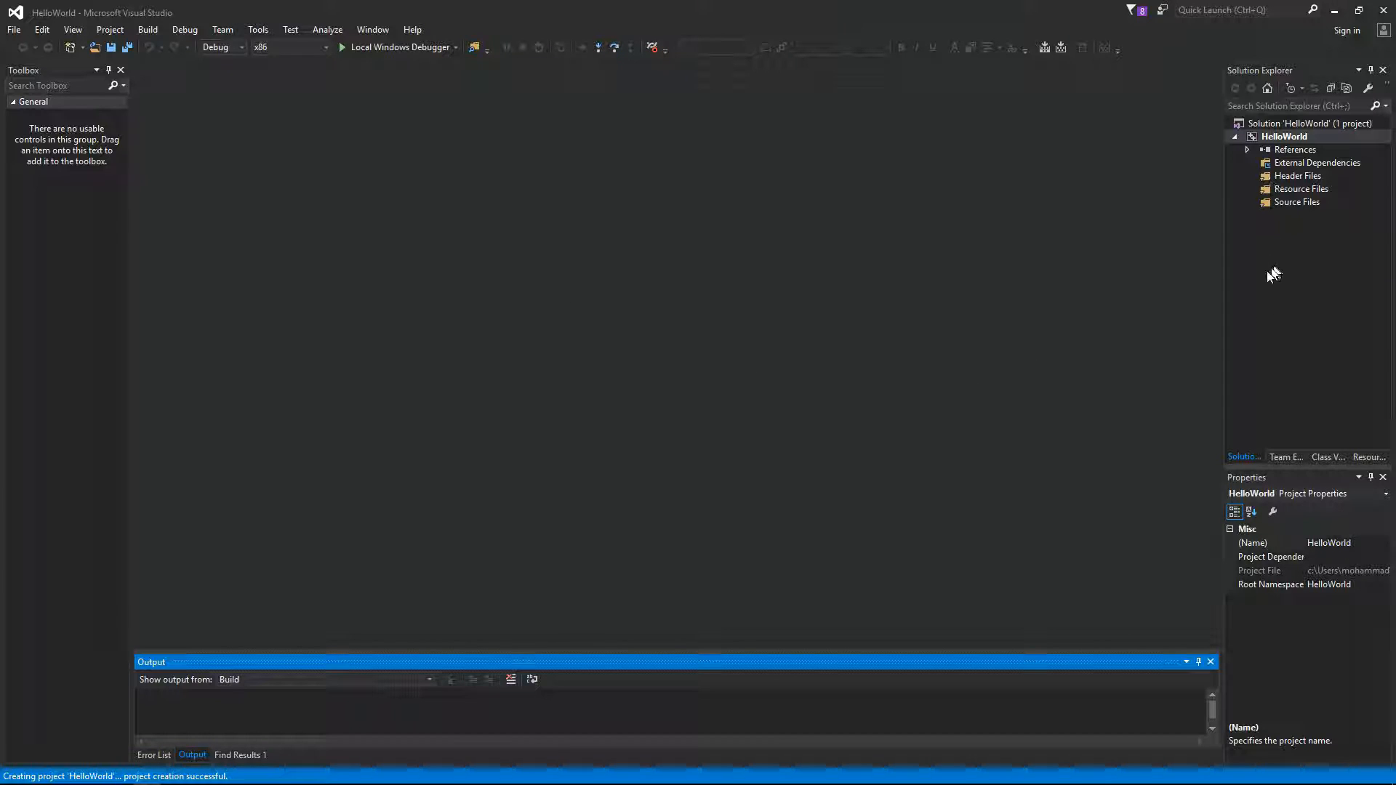
click(1298, 202)
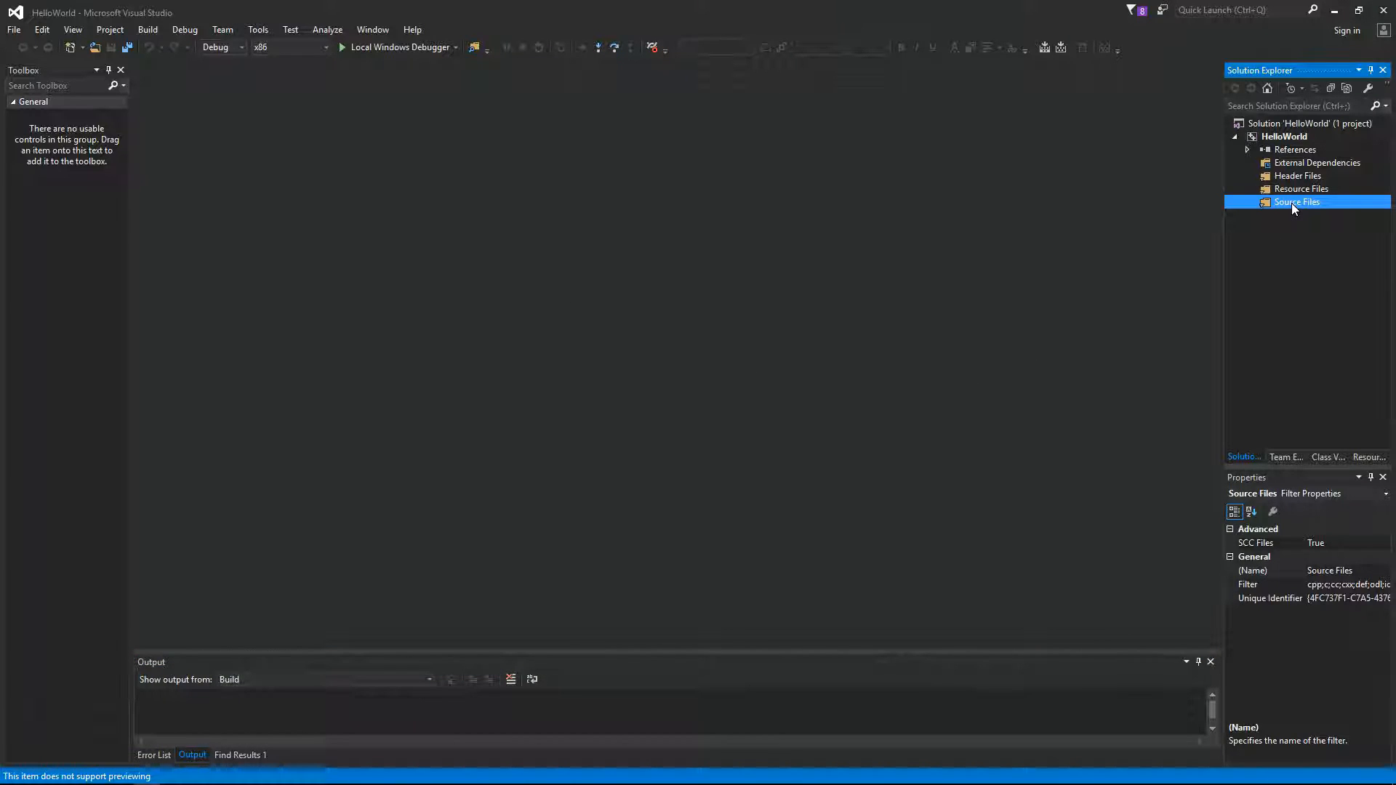
right_click(1296, 202)
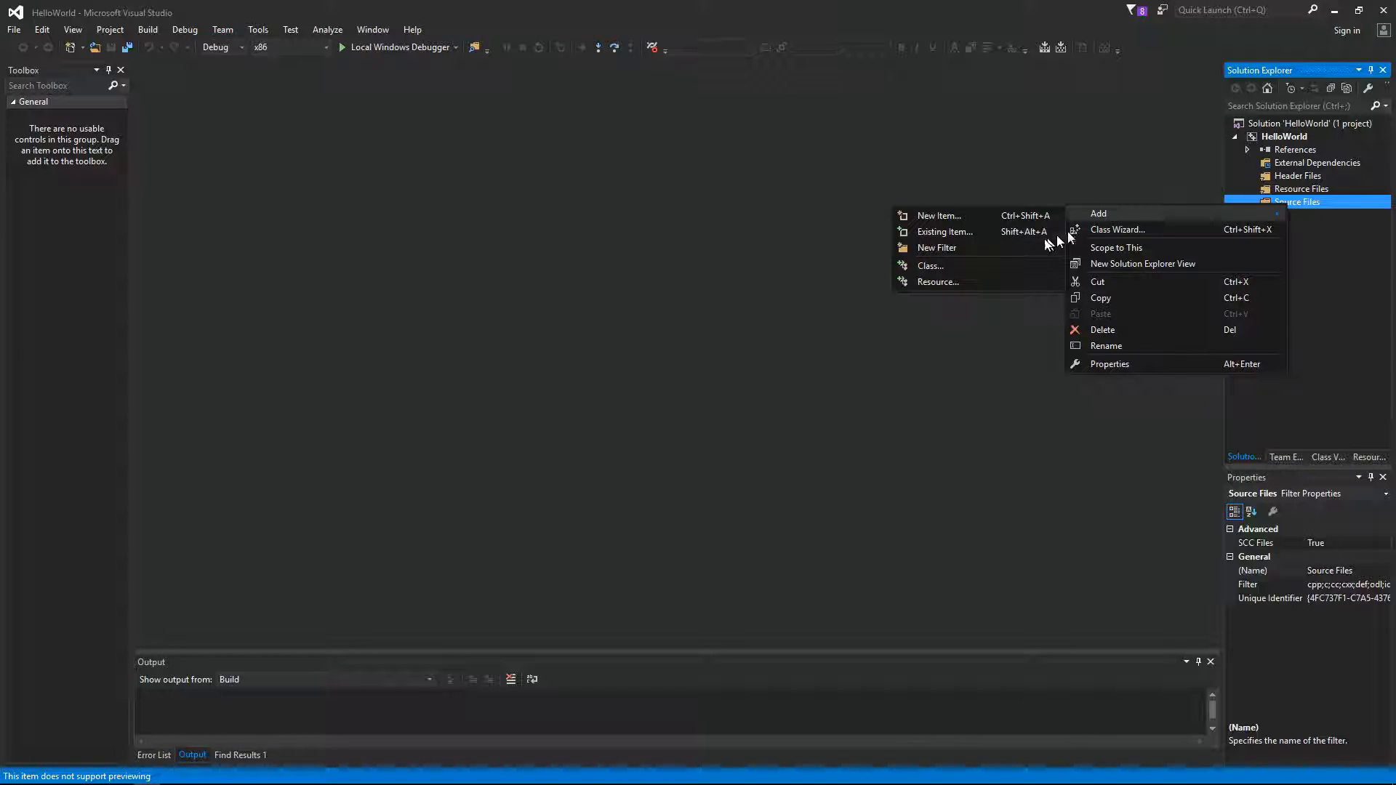
click(939, 216)
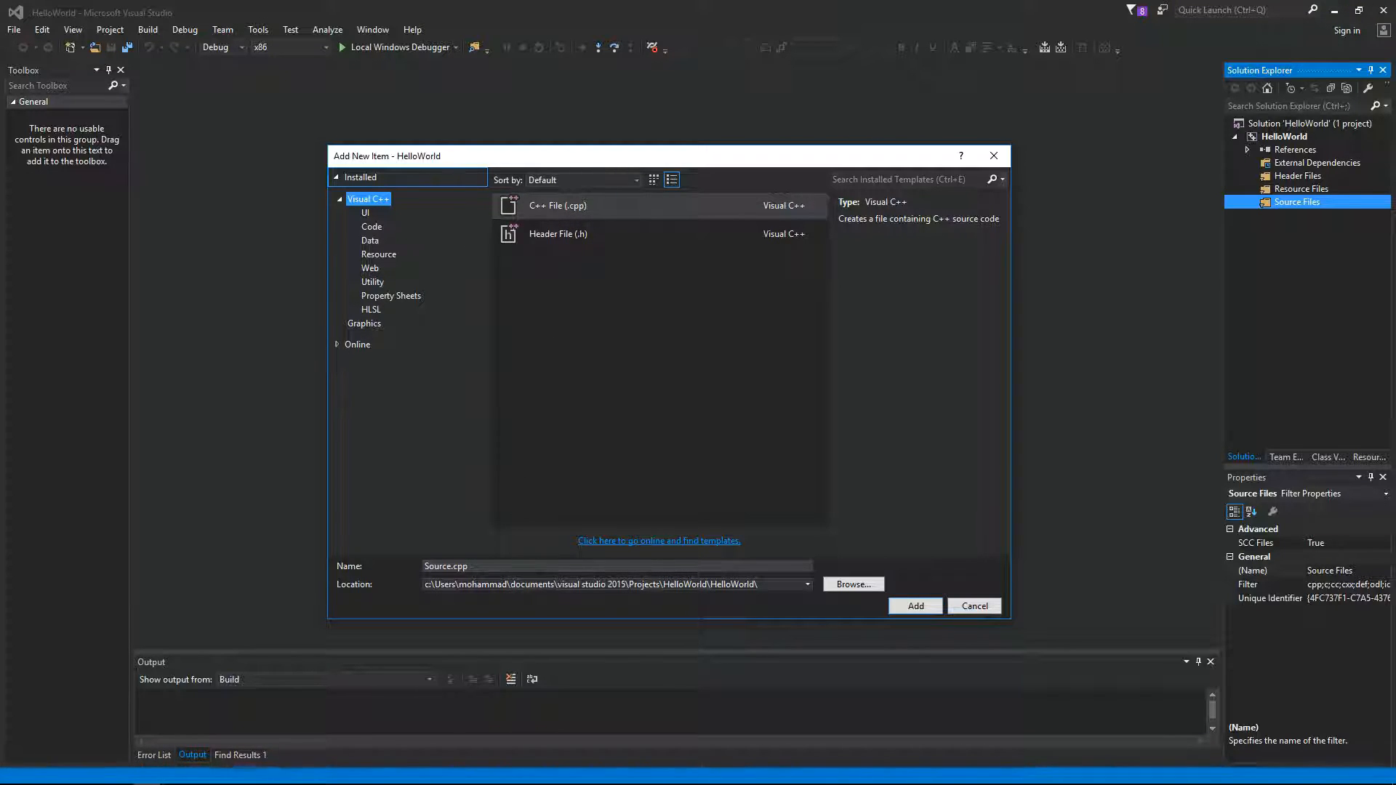
click(614, 566)
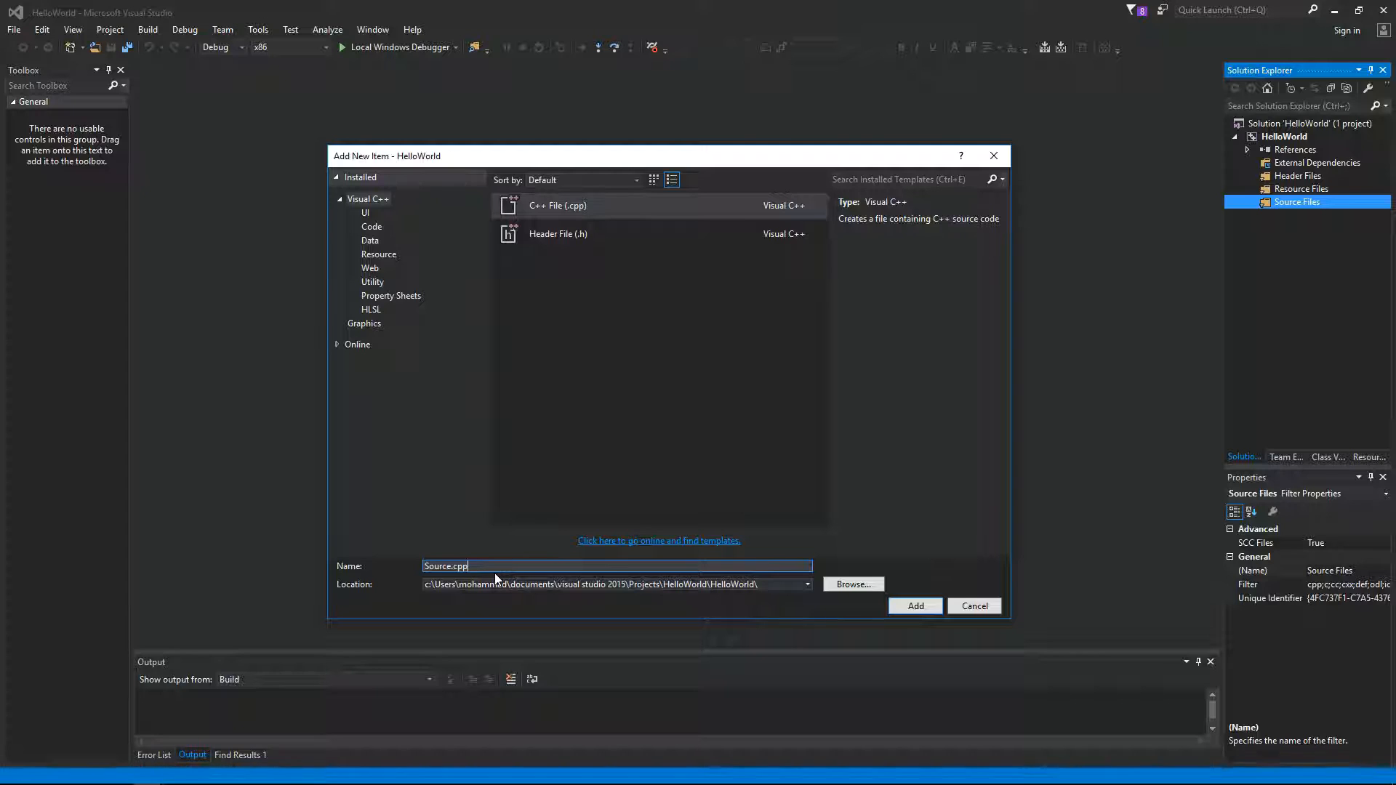
text(Hello.c)
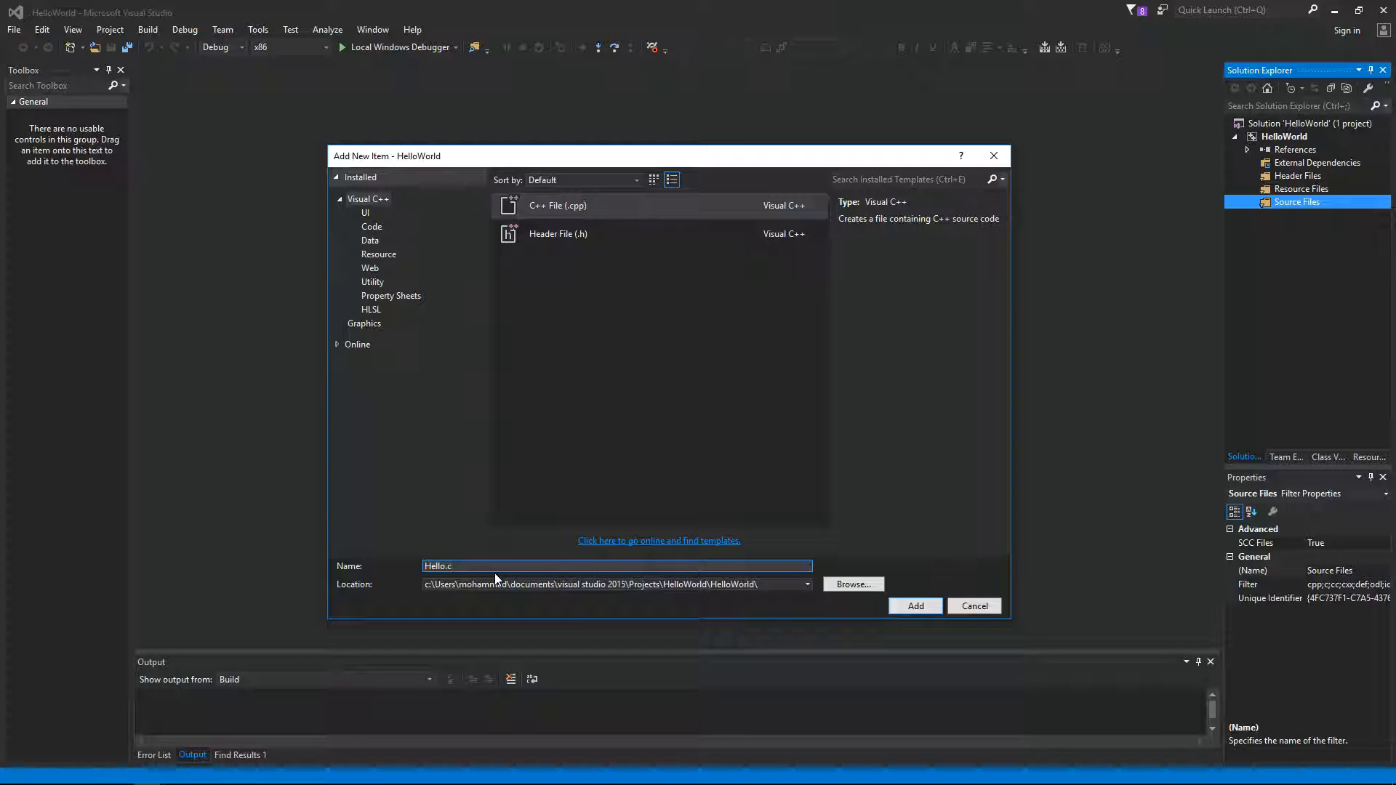
click(913, 606)
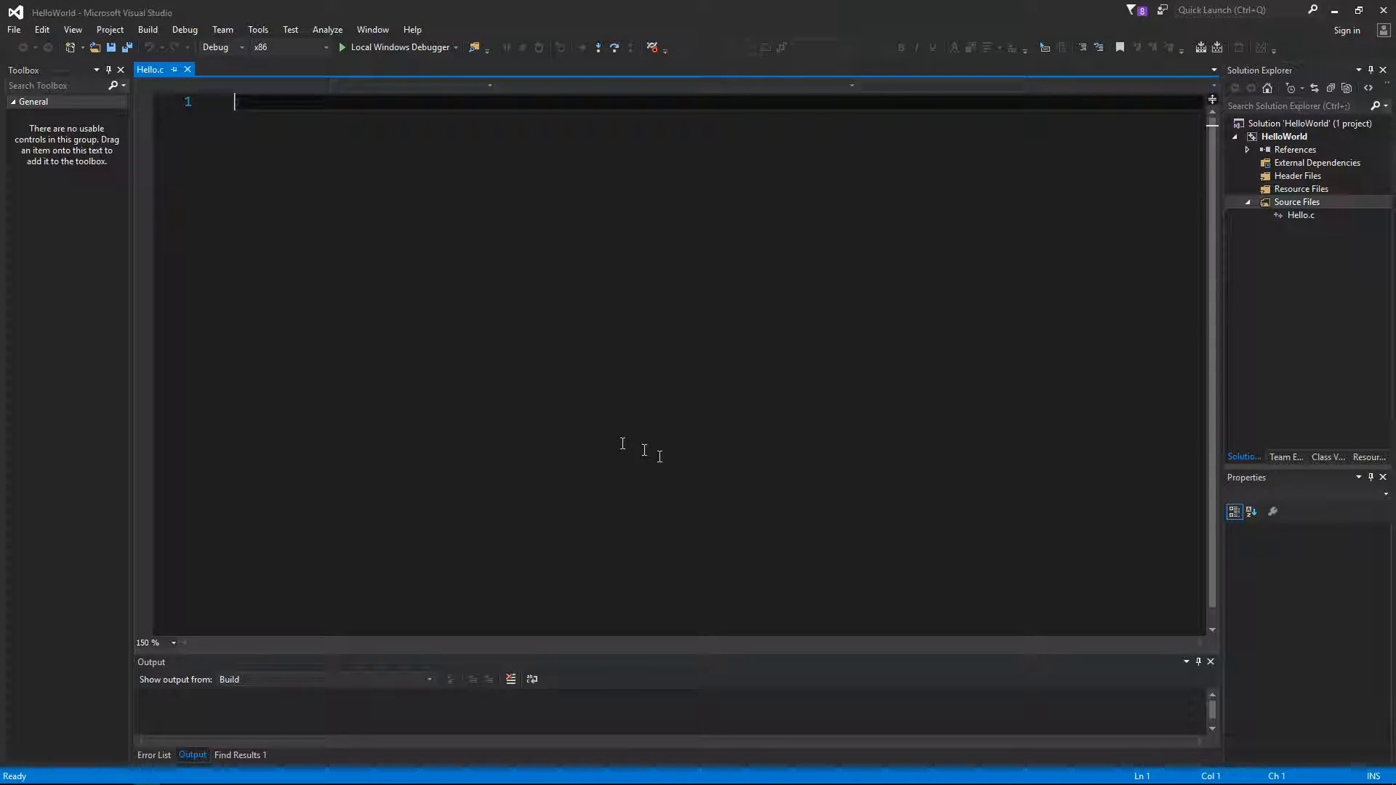
Write #include <stdio.h> and a void main() calling printf("Hello, World!\r\n")
text(#include <>)
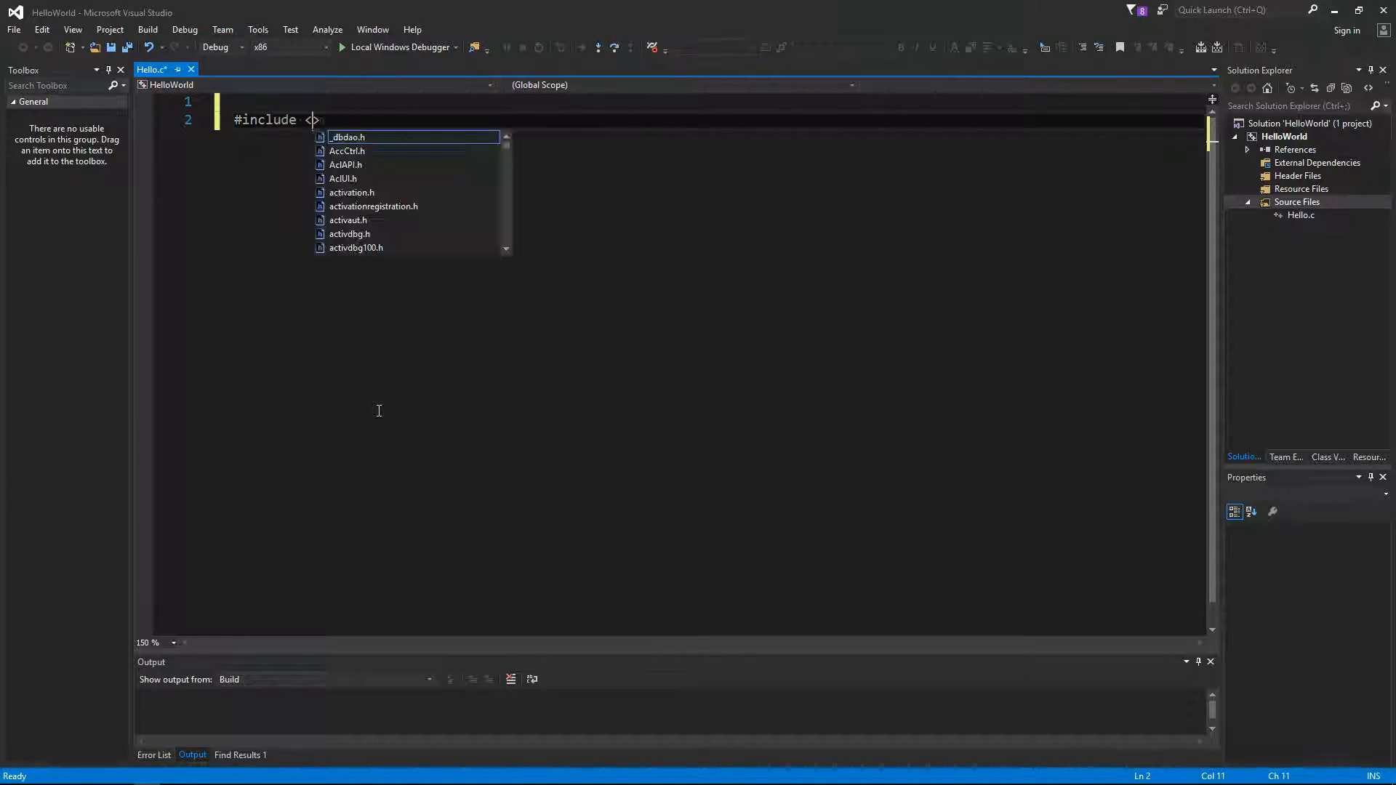
text(stdio.>)
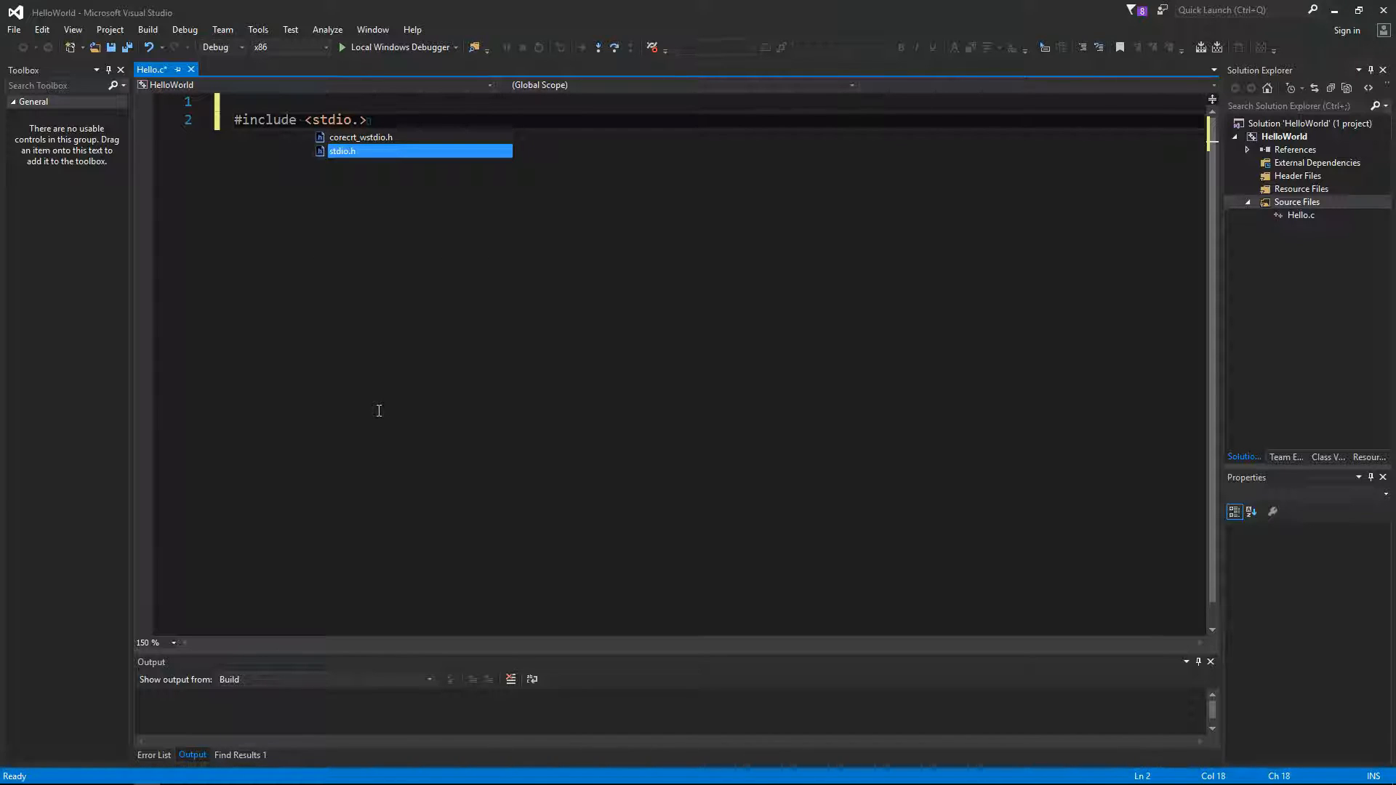
text(void main)
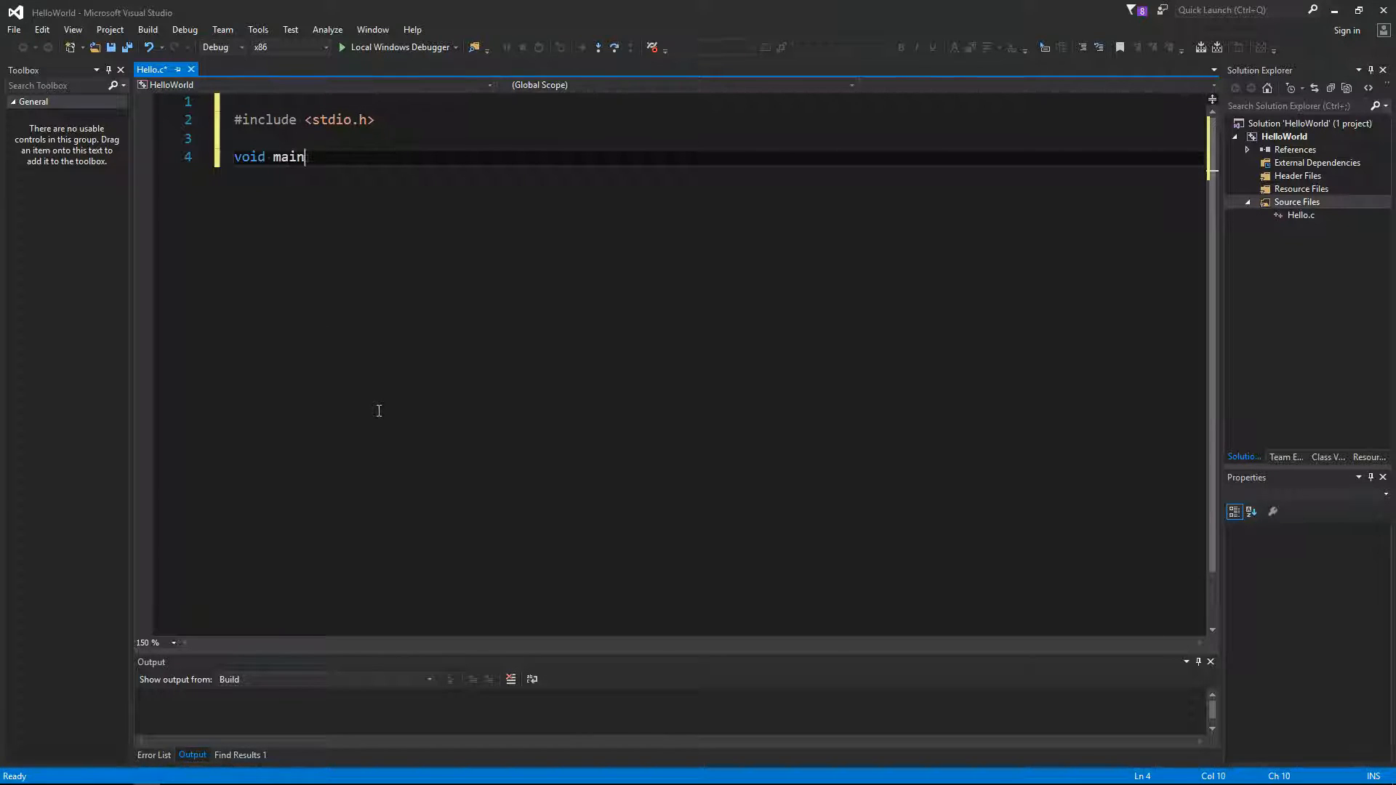
text((){\n{\nprintf("Hello, World!\r\n");\n})
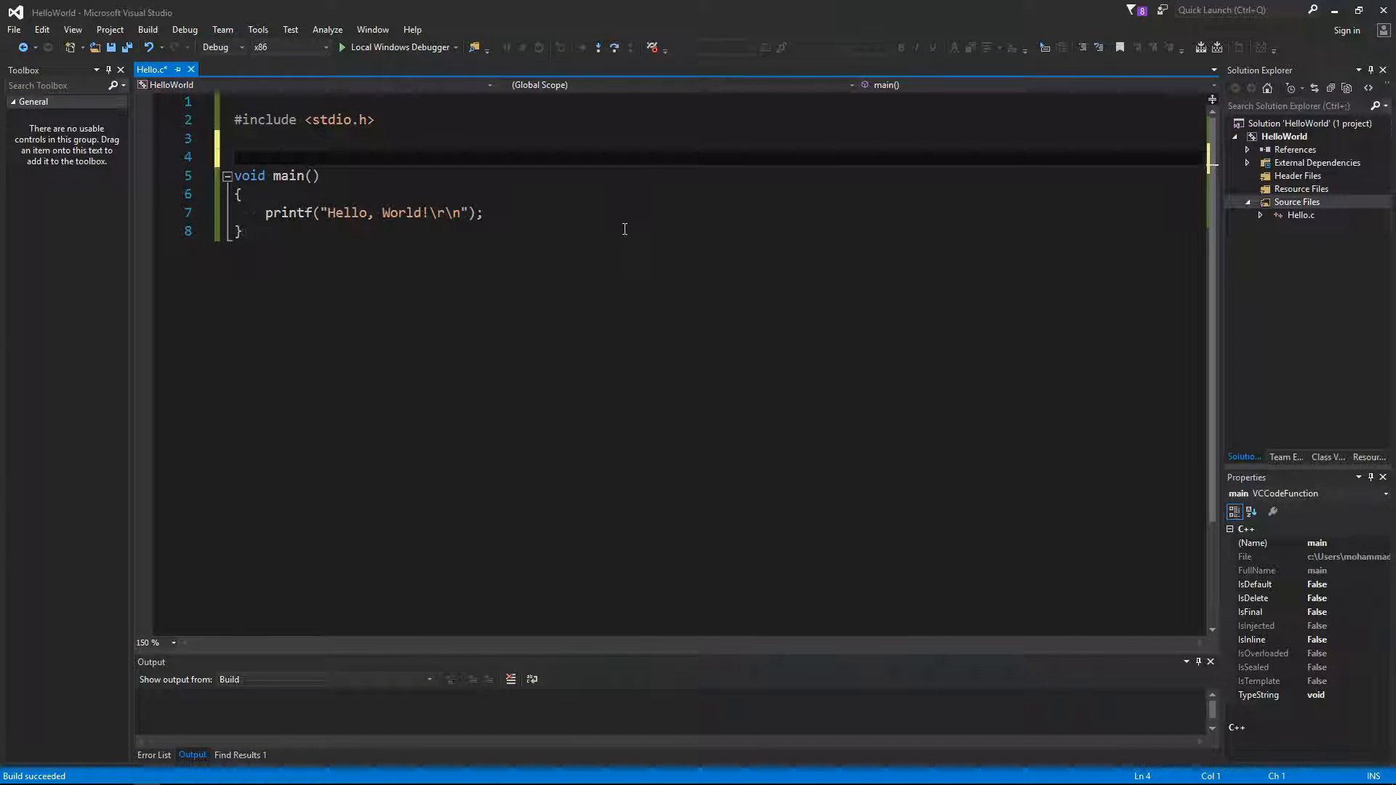
Add class MyClass, build to see errors in the Error List, then delete it
text(class MyClass)
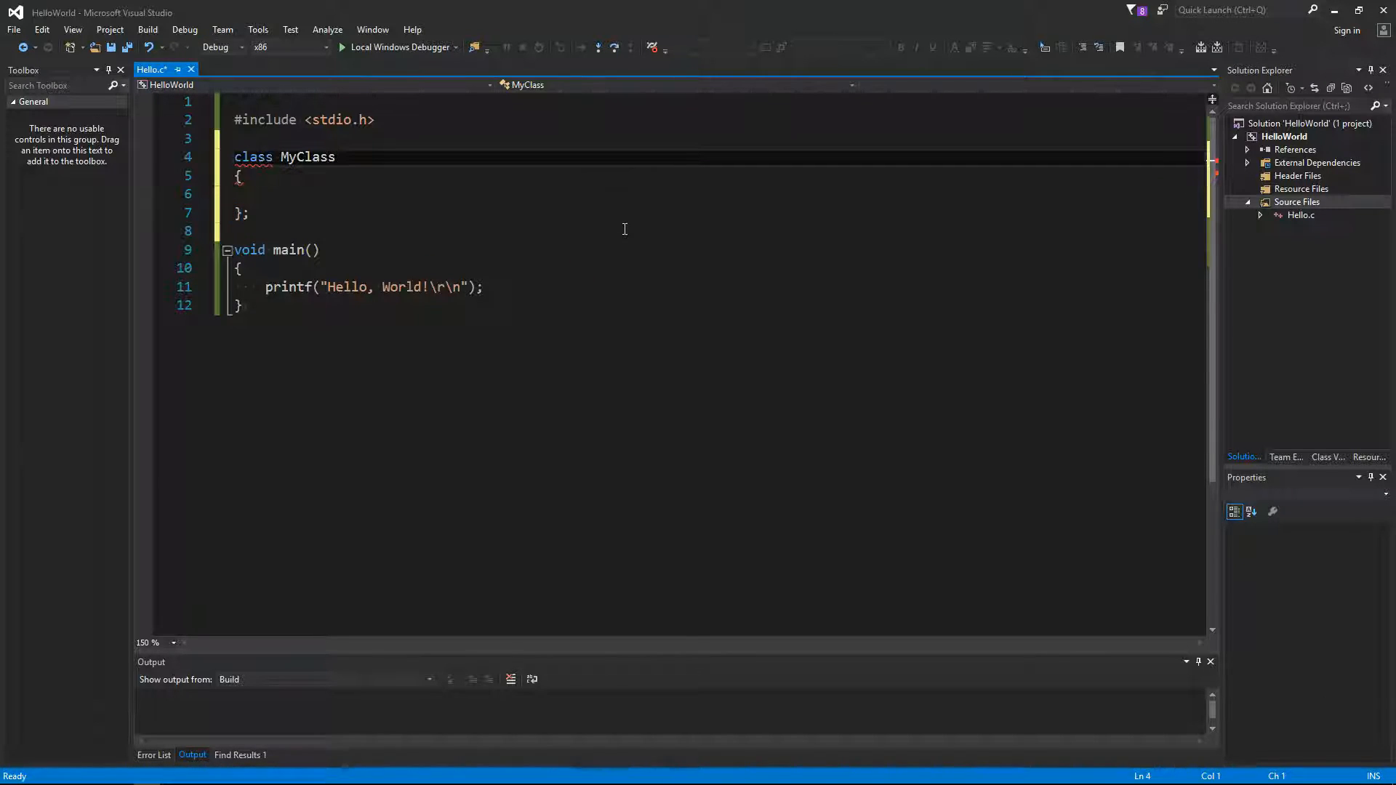
click(239, 175)
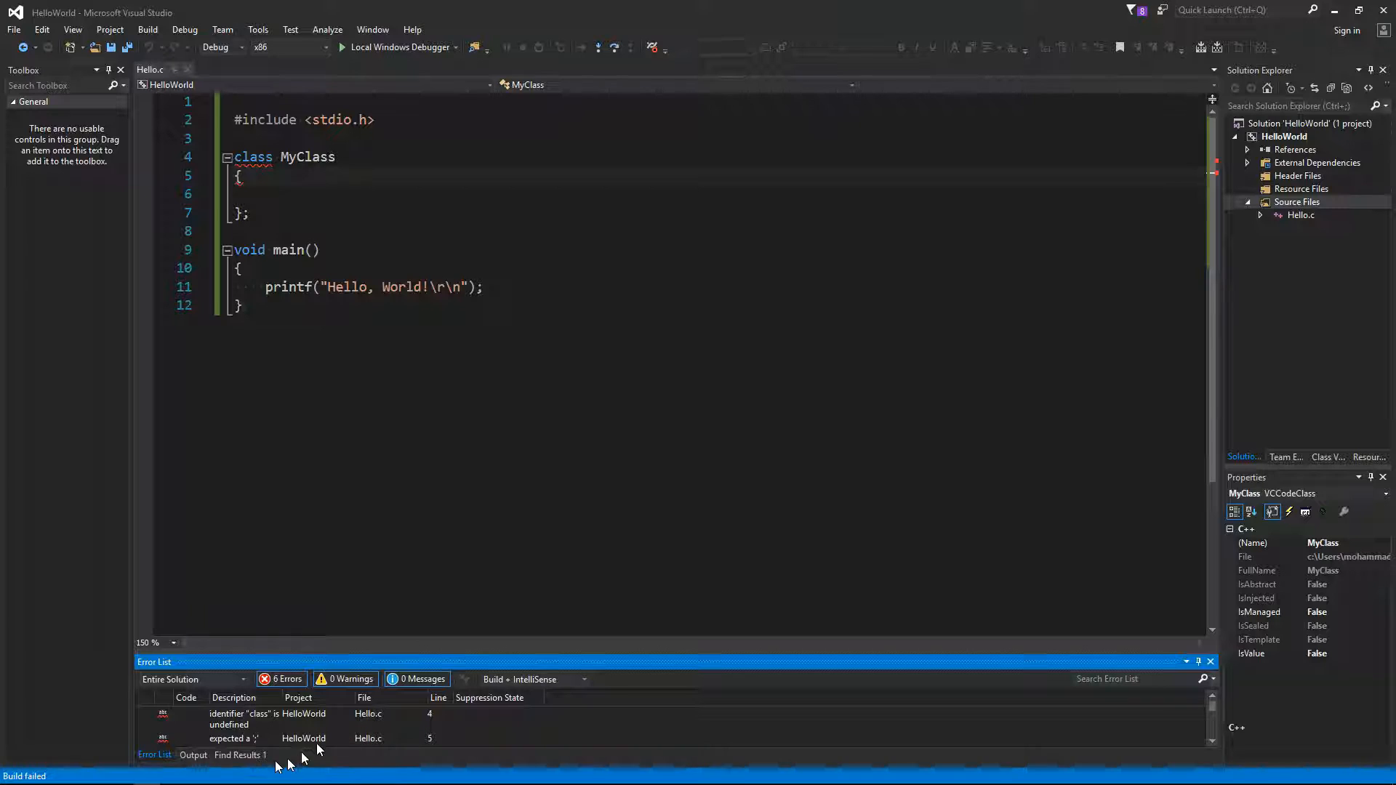
click(267, 718)
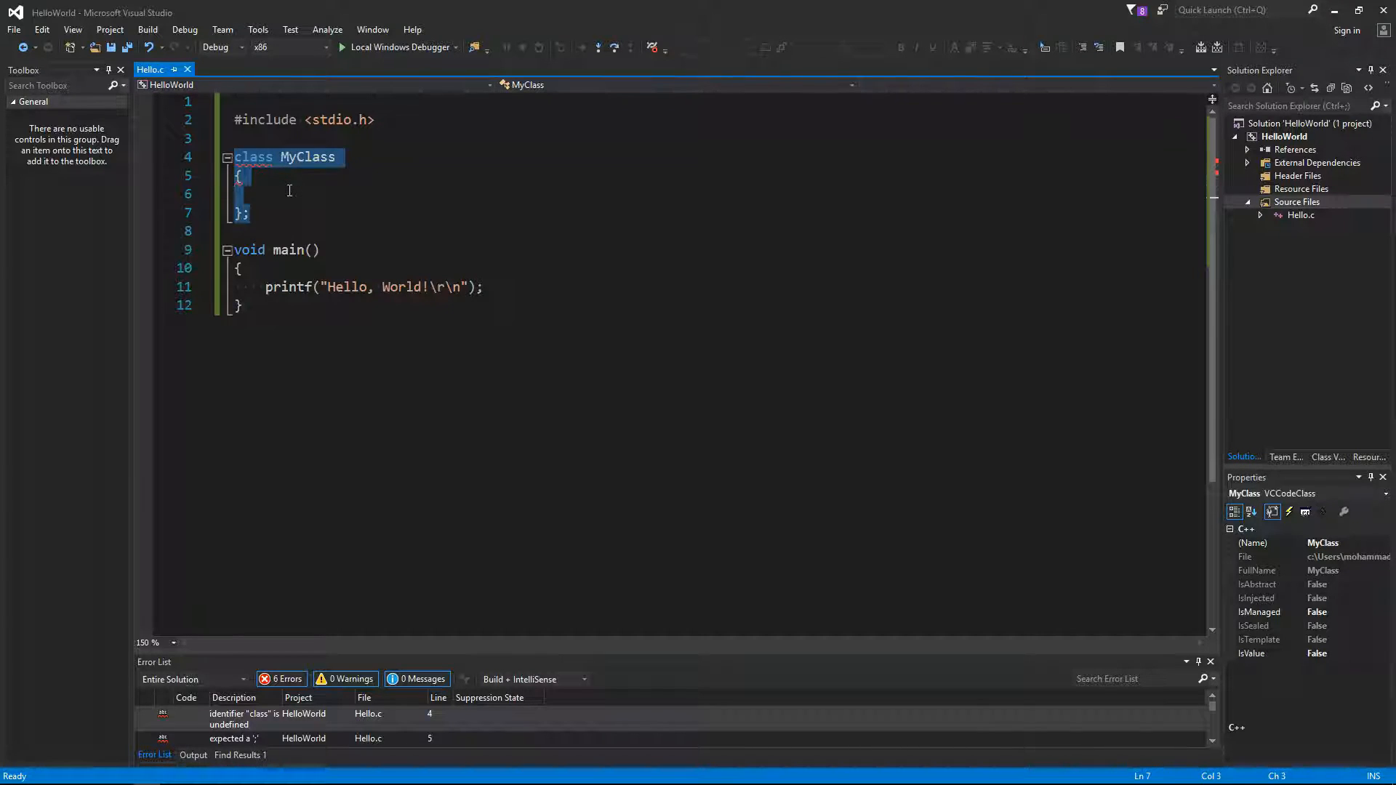
key(Delete)
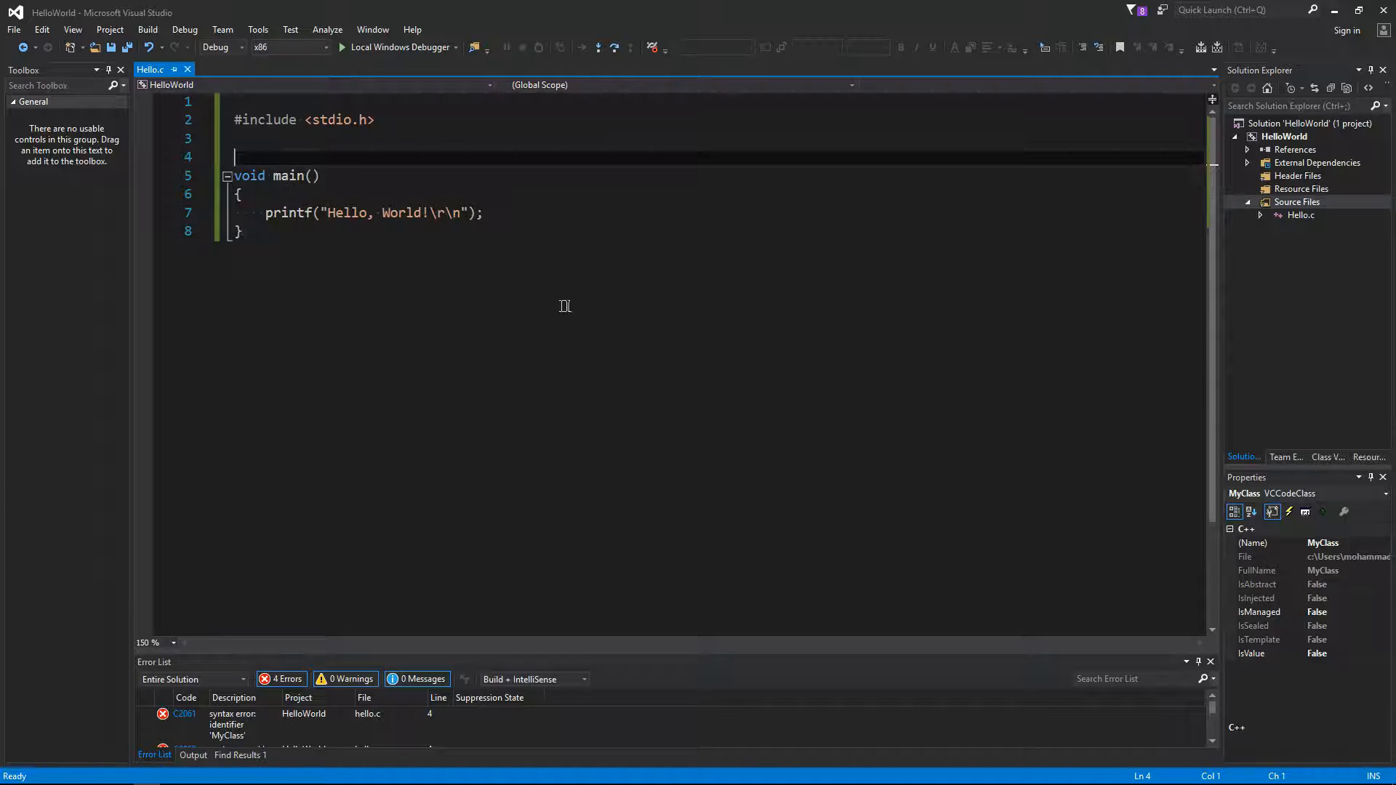